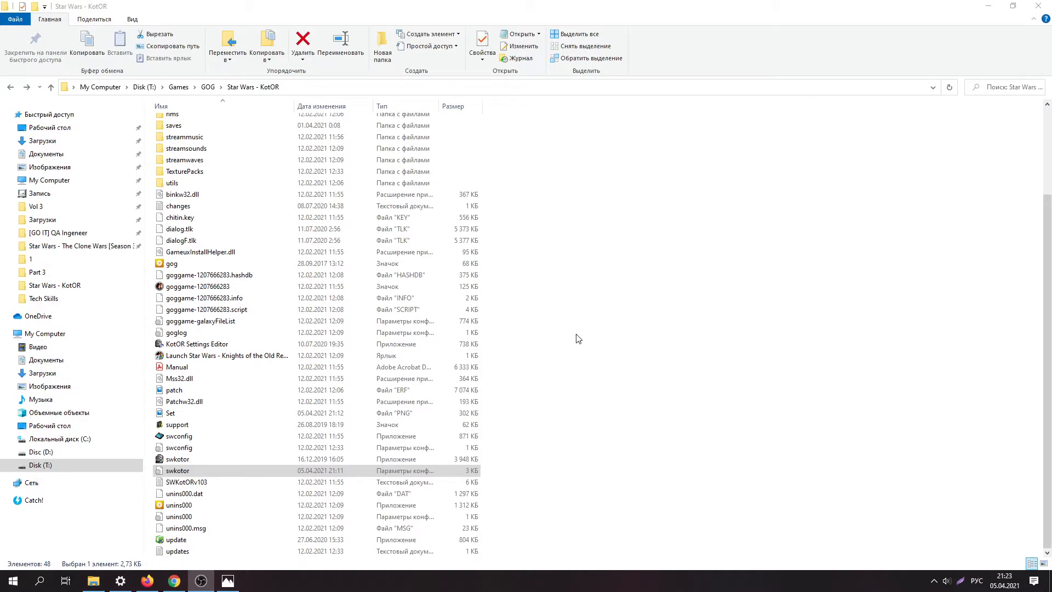
mouse_move(525, 322)
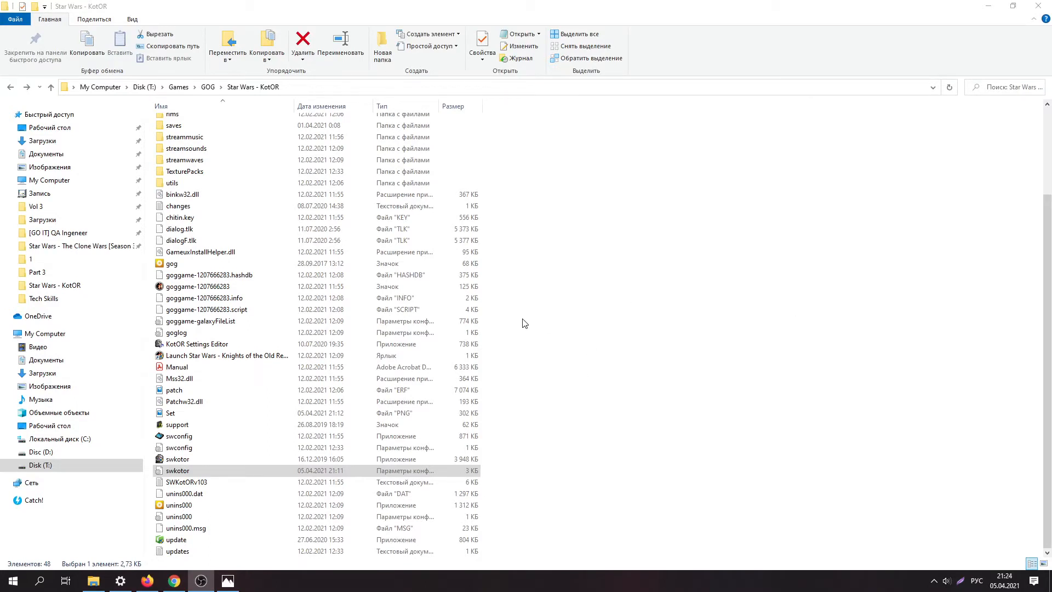
mouse_move(517, 316)
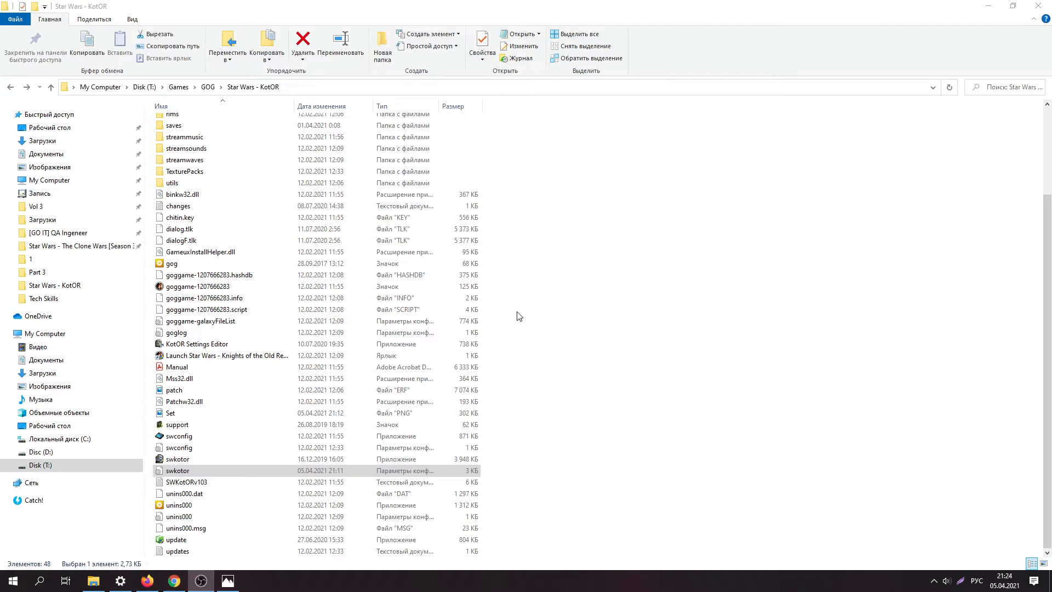
Step: Scroll the Star Wars - KotOR folder to find the swkotor configuration file's Open with choices
scroll("up", 3)
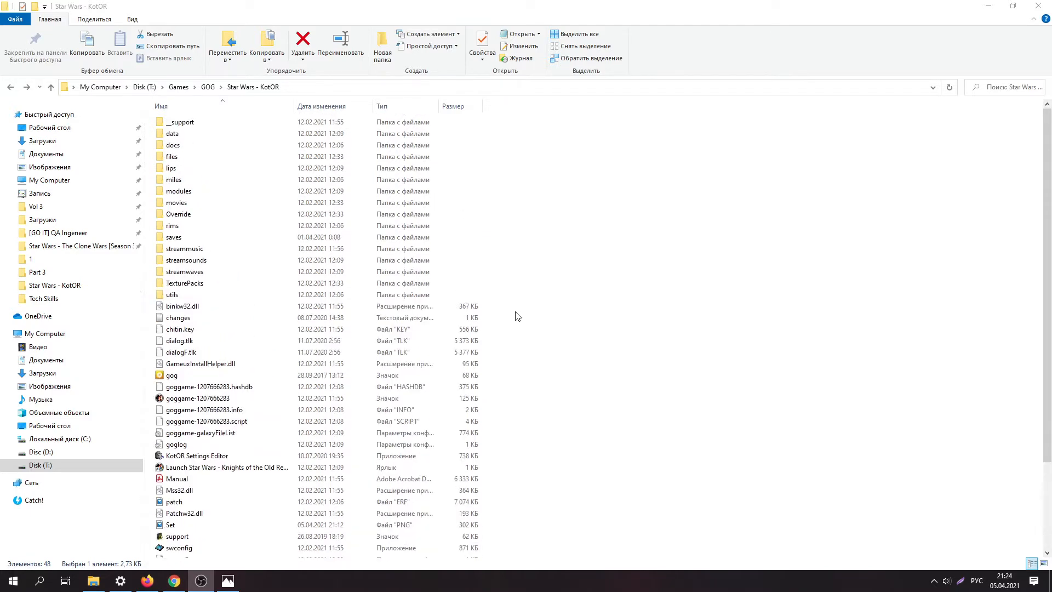
mouse_move(523, 313)
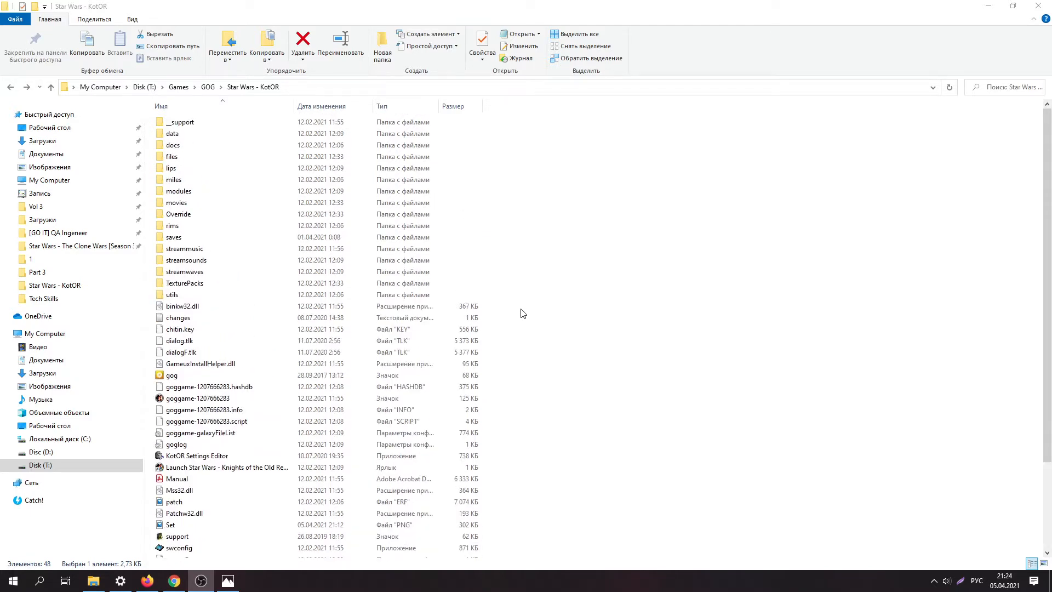
scroll("down", 3)
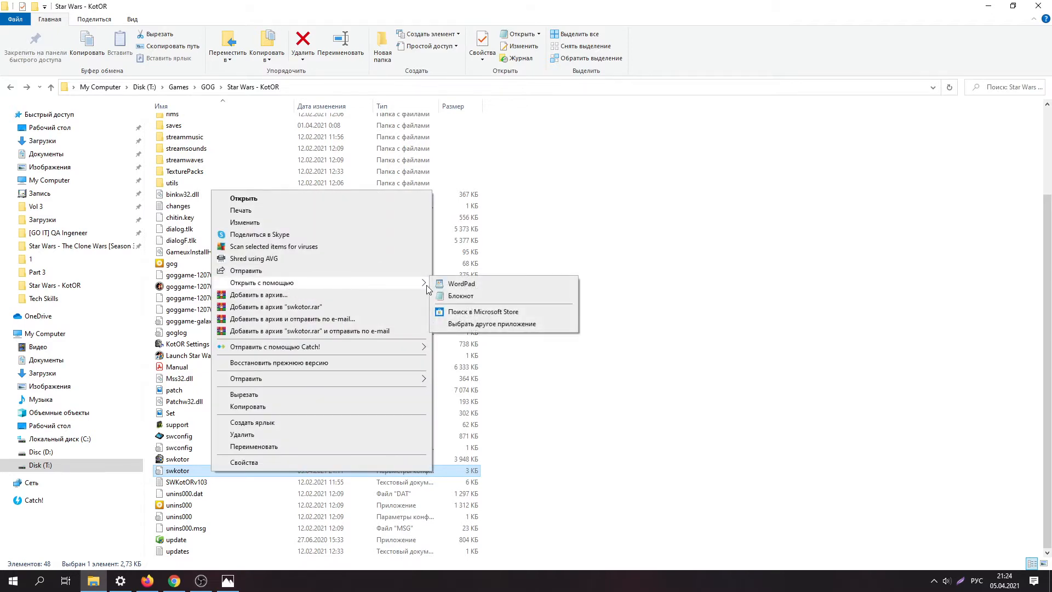
Step: Open swkotor.ini in Notepad, review its sound and game options, then close it
left_click(460, 296)
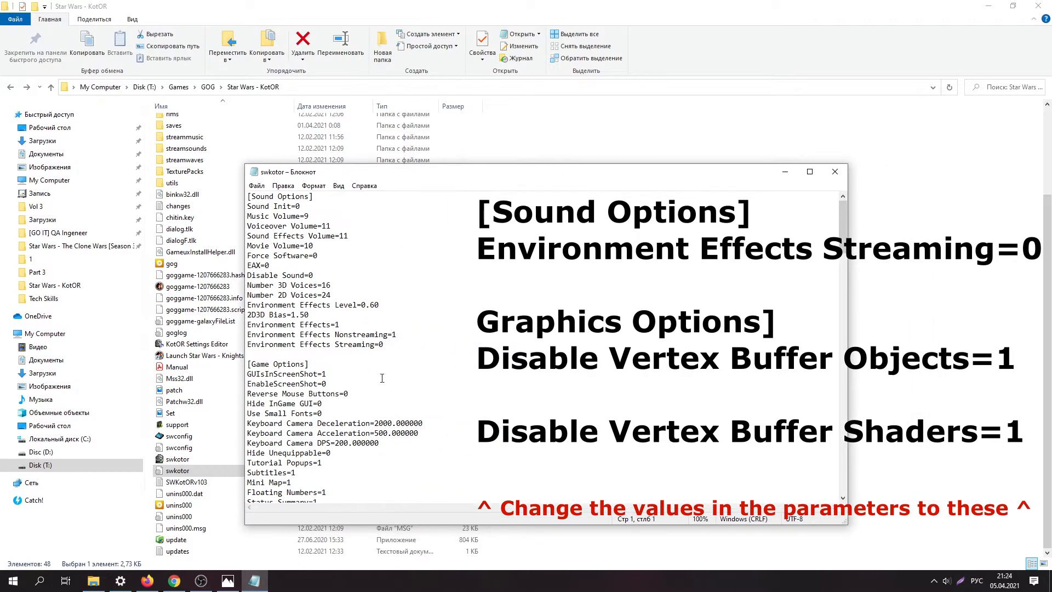
scroll("down", 3)
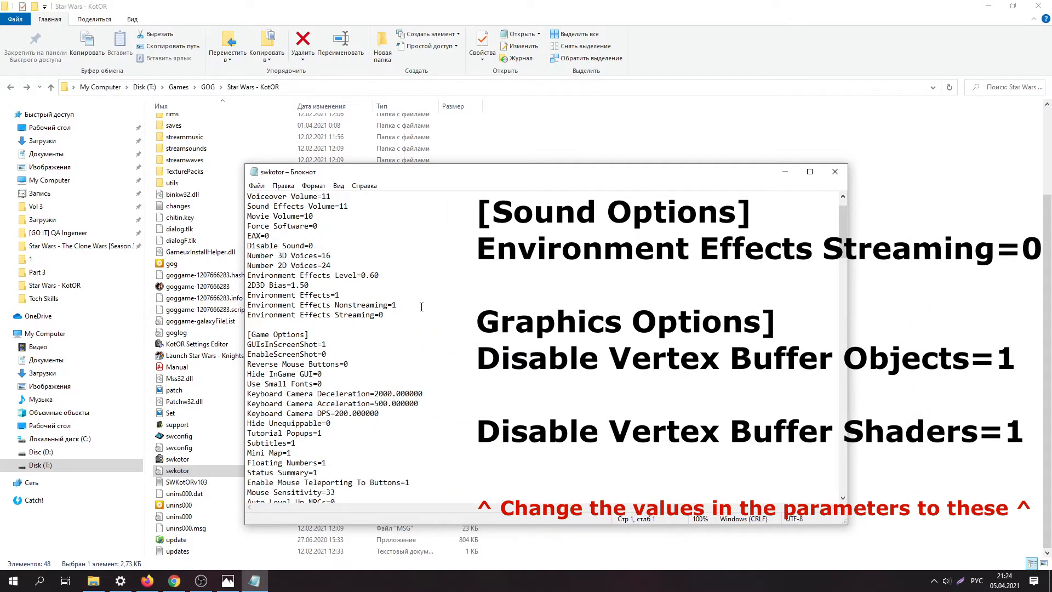
scroll("up", 3)
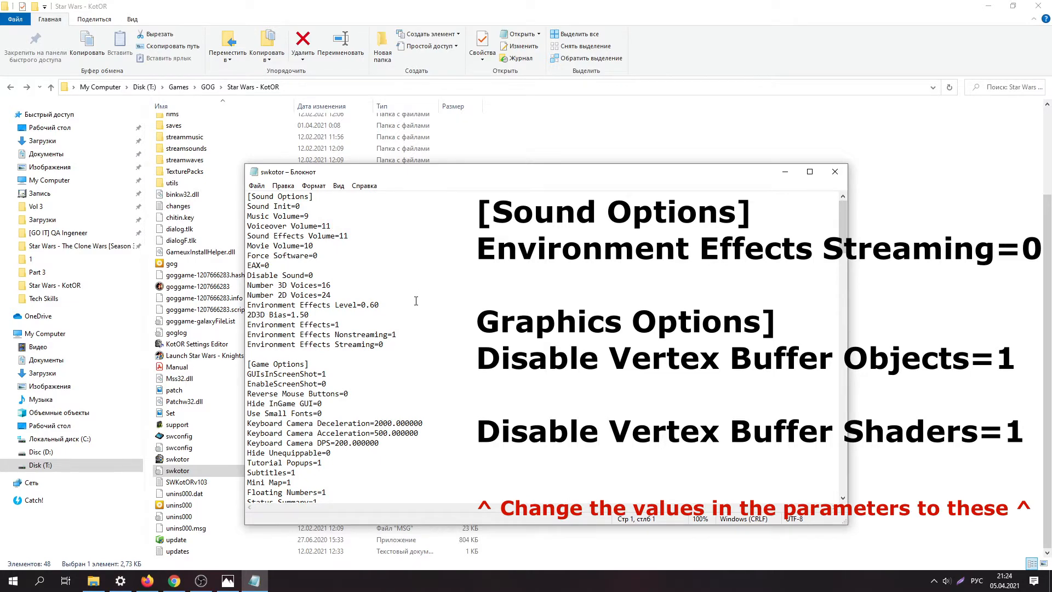
left_click(834, 171)
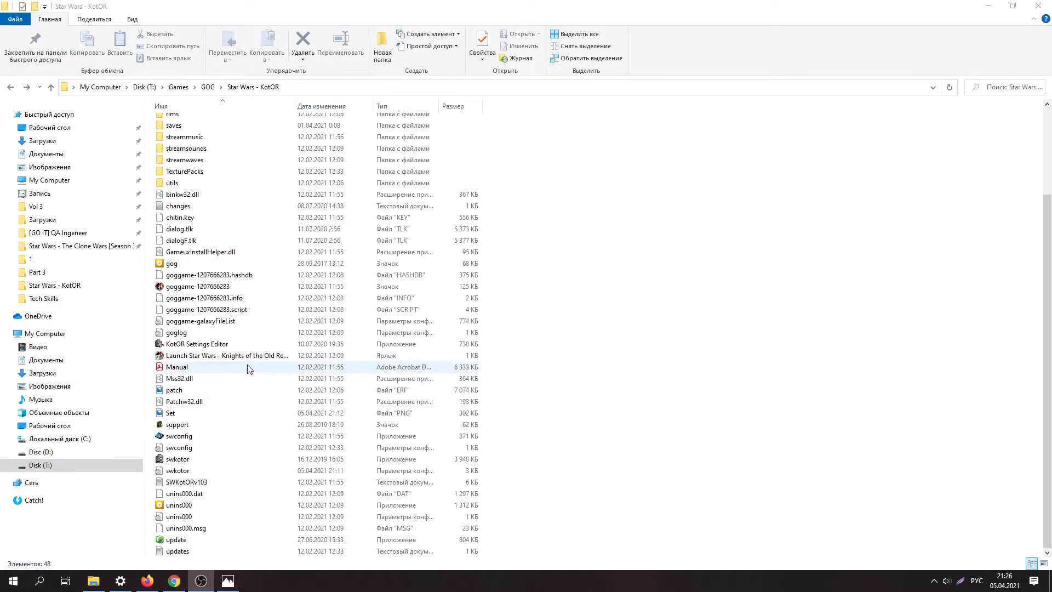
Step: Give the KotOR launch shortcut Windows XP SP2 compatibility and Run as administrator
right_click(227, 355)
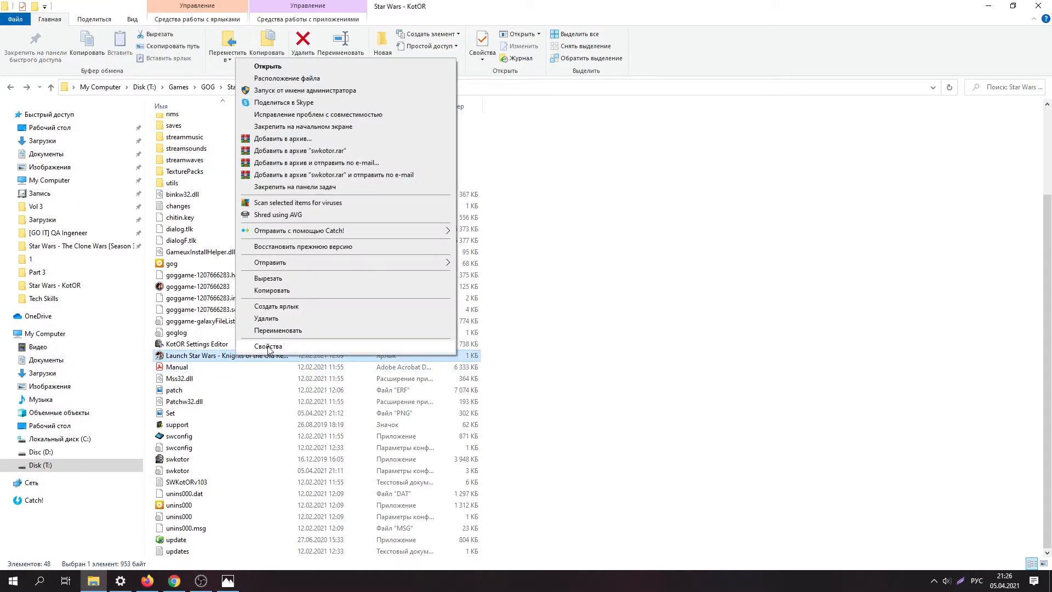
left_click(268, 346)
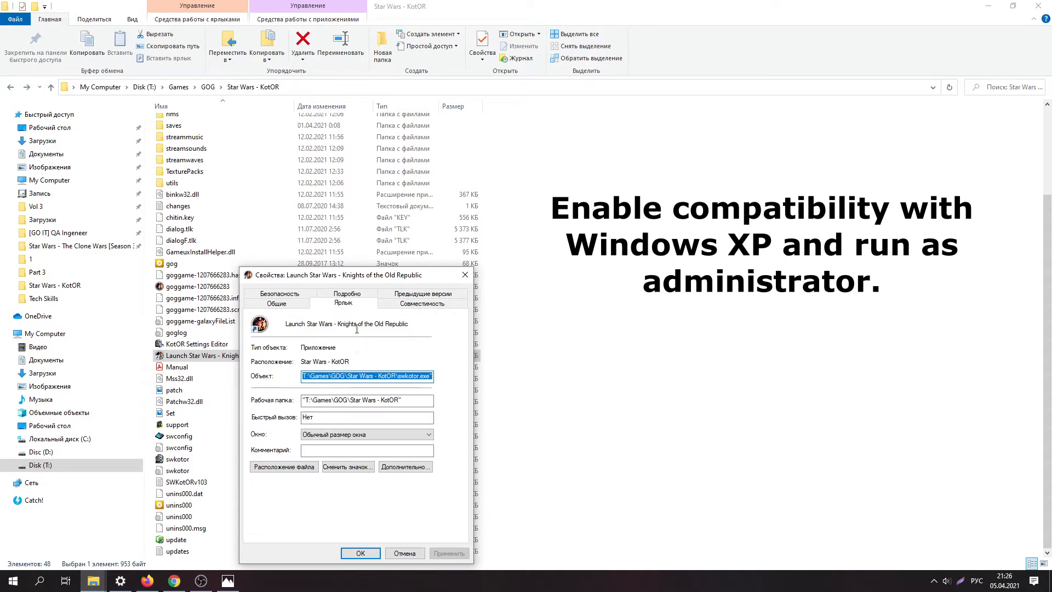
left_click(423, 302)
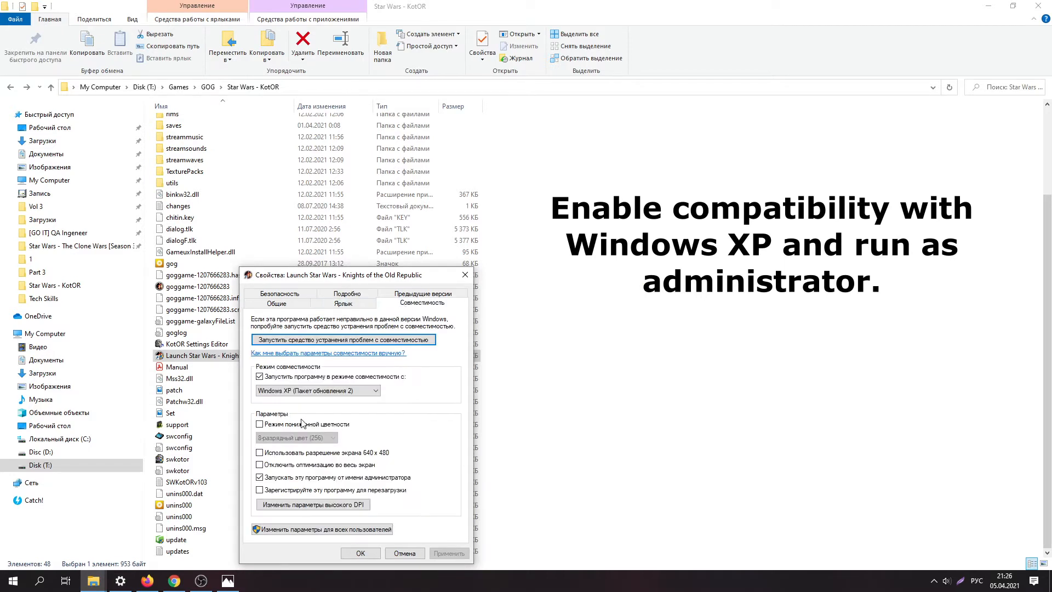
mouse_move(320, 438)
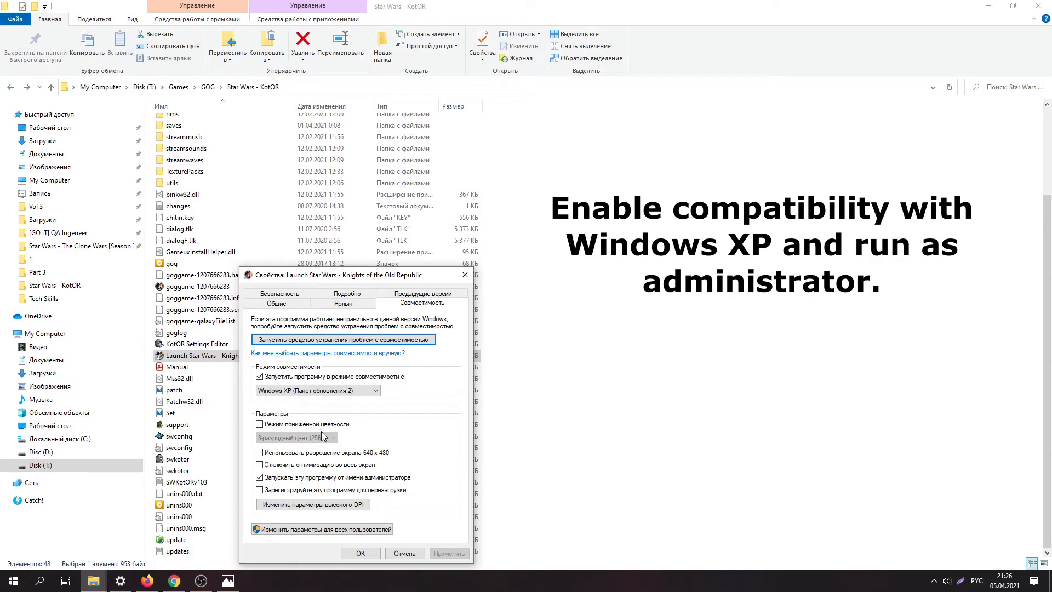
mouse_move(324, 514)
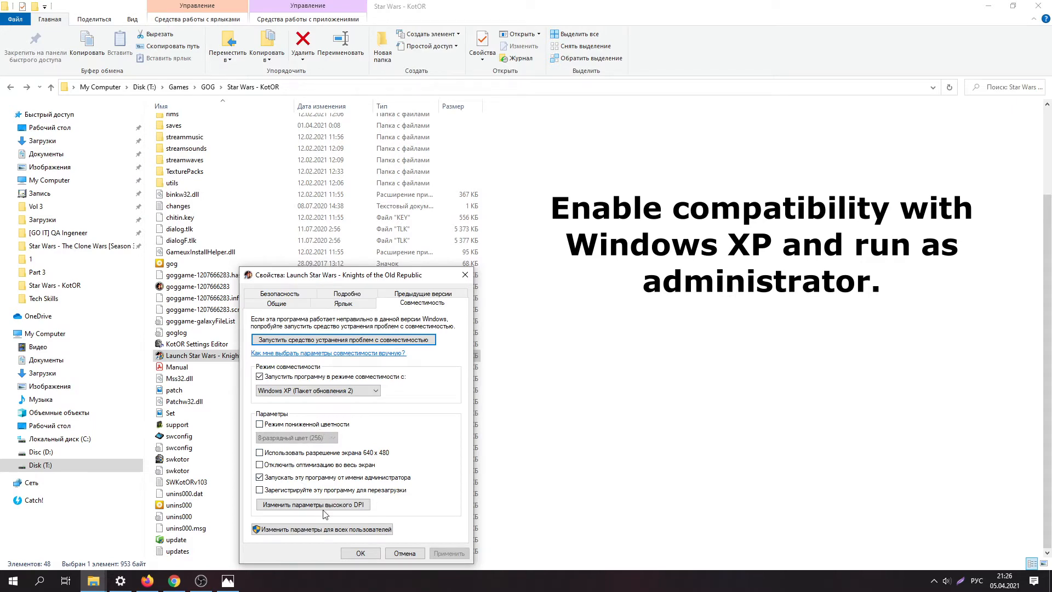
left_click(359, 553)
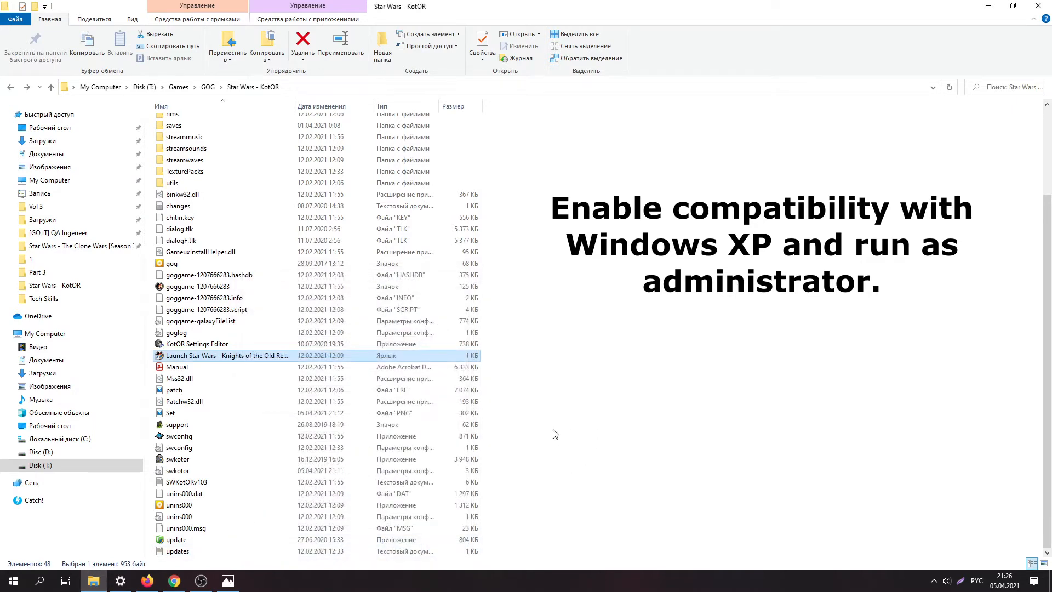
mouse_move(341, 353)
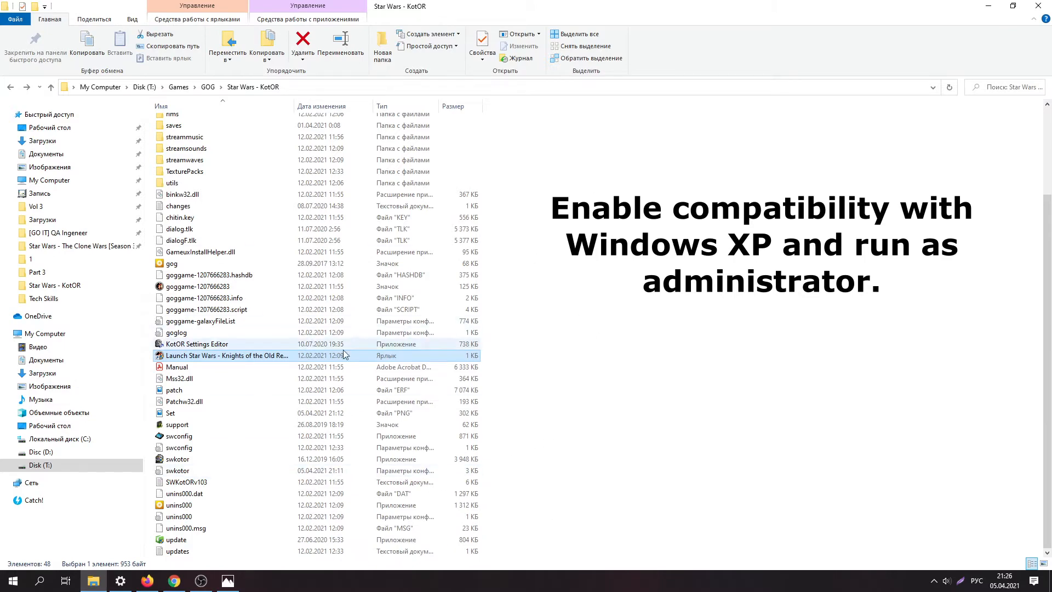
left_click(169, 413)
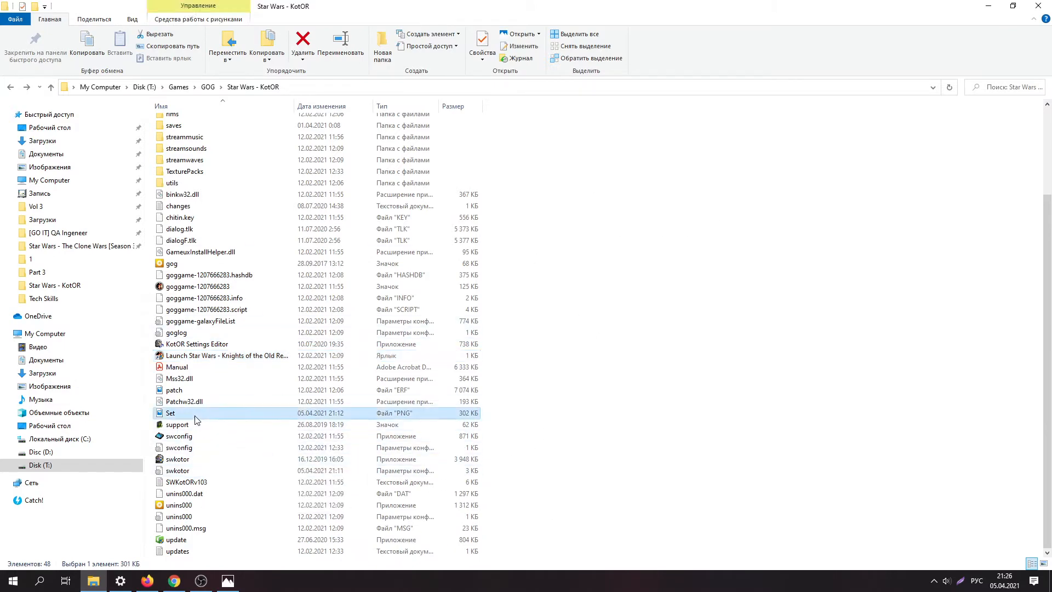
Step: View the enlarged Set.png graphics options screenshot, then launch the game from its shortcut
double_click(170, 412)
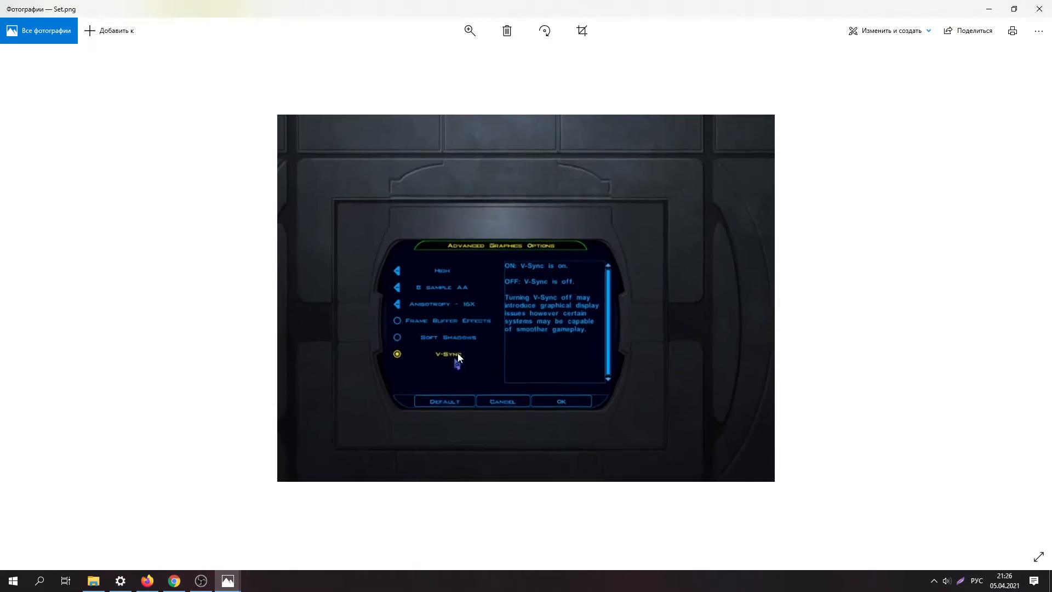
left_click(470, 30)
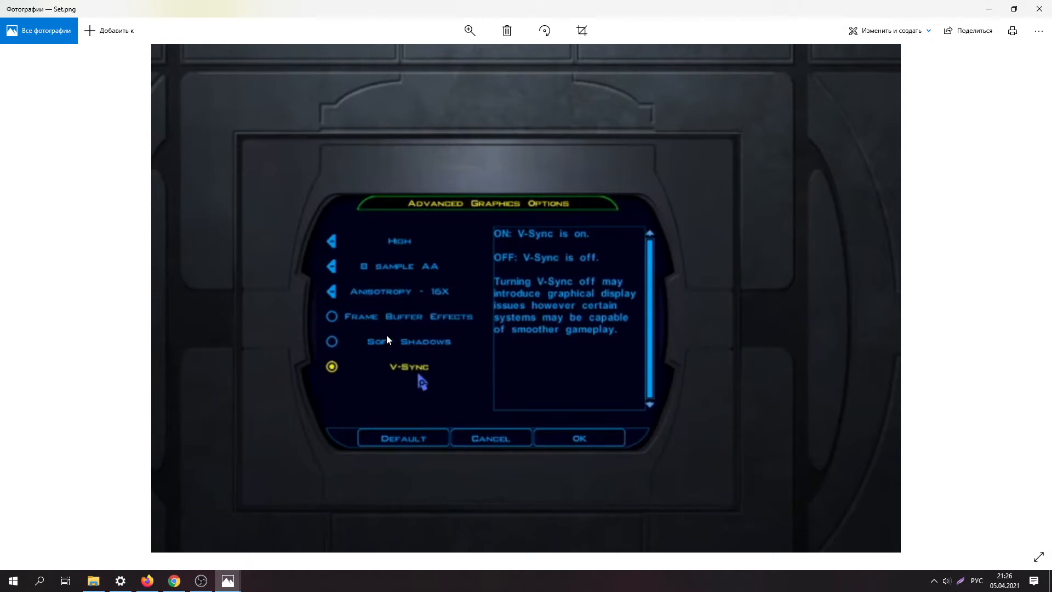
mouse_move(329, 353)
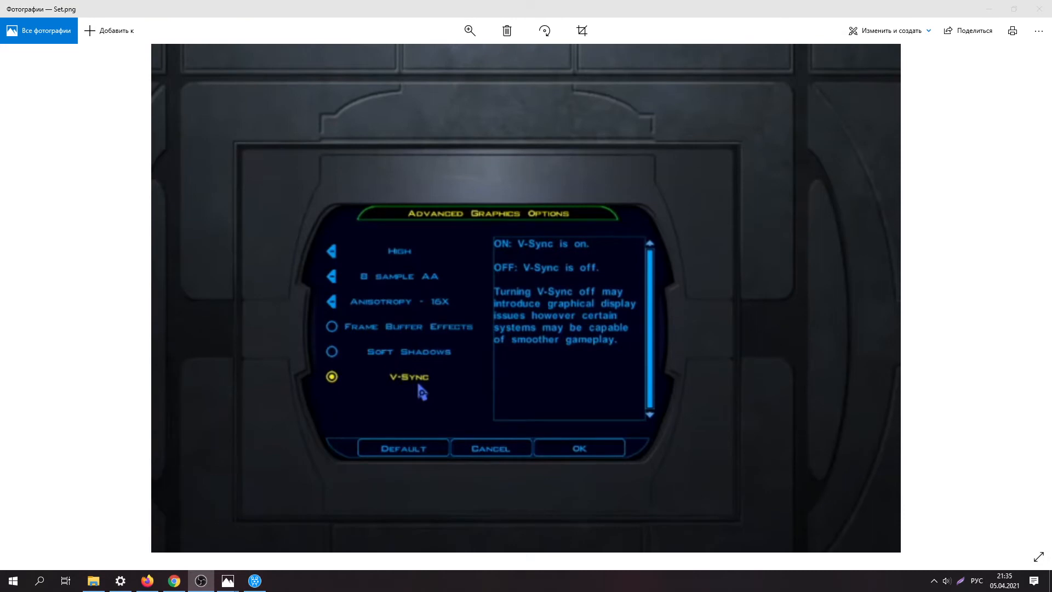
mouse_move(412, 389)
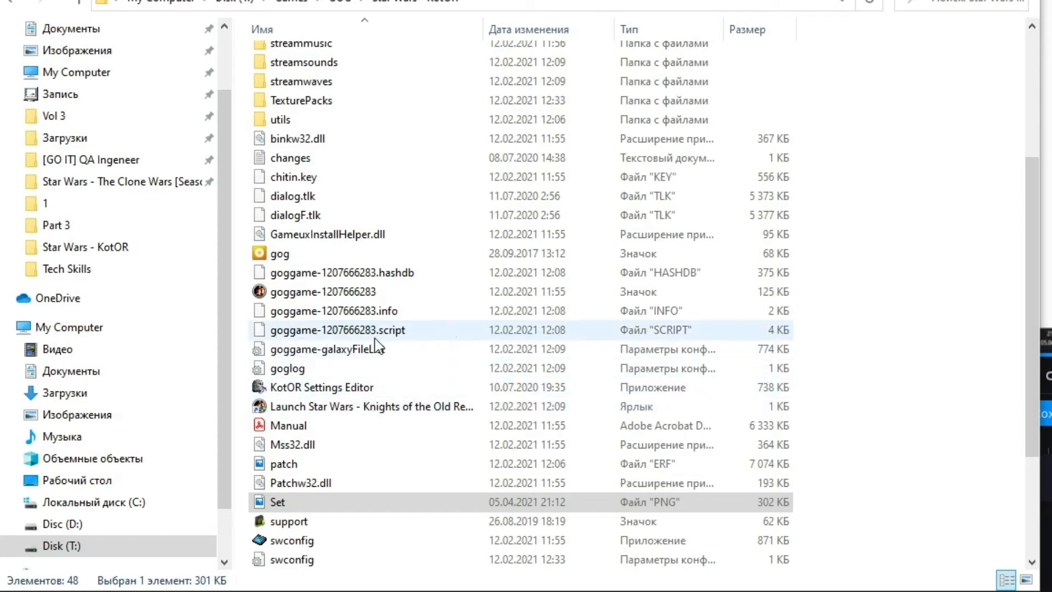
left_click(369, 406)
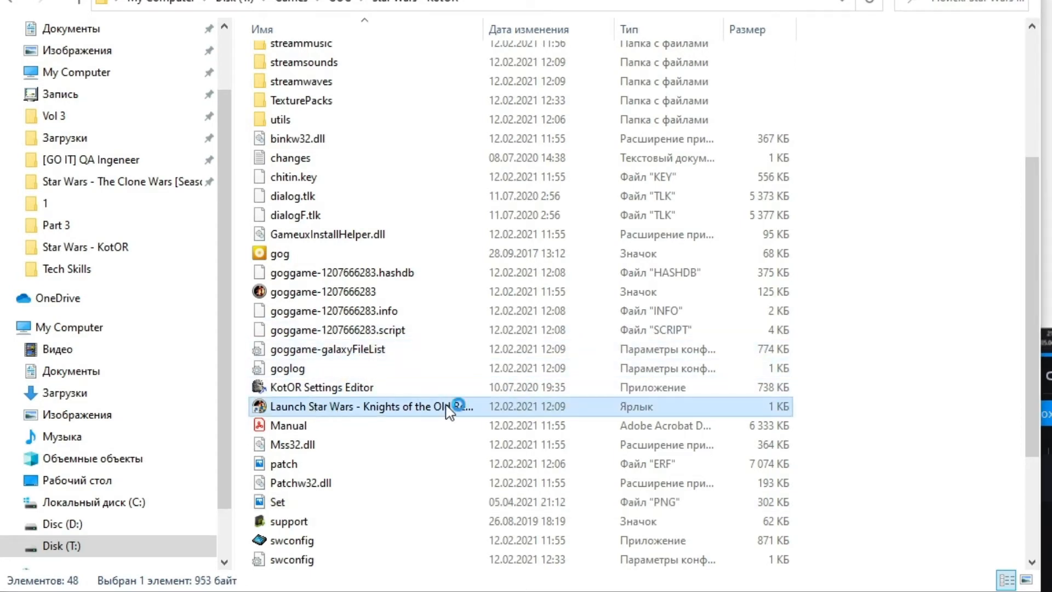
double_click(349, 406)
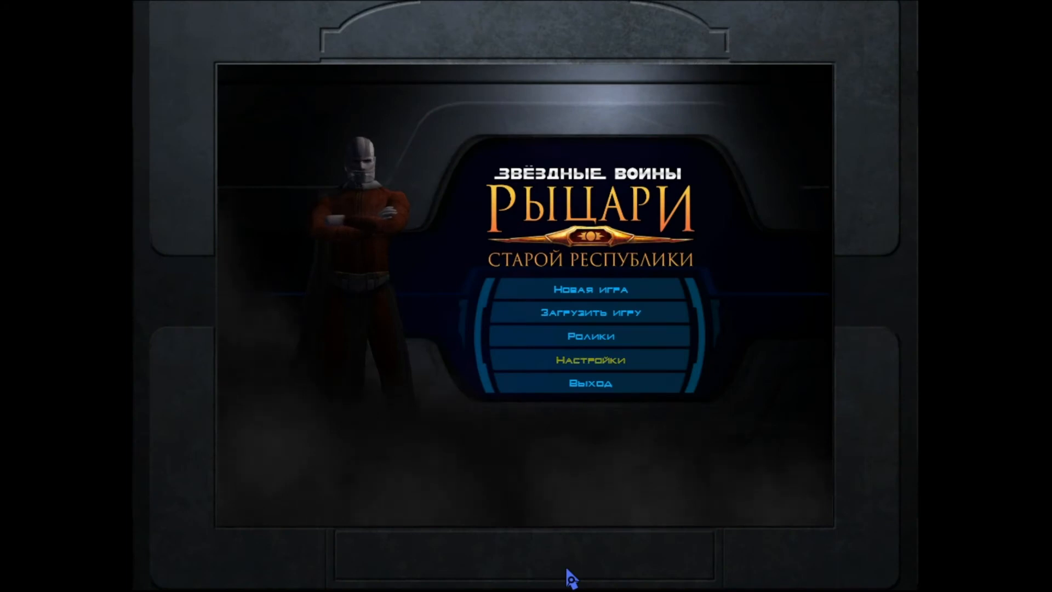
mouse_move(873, 104)
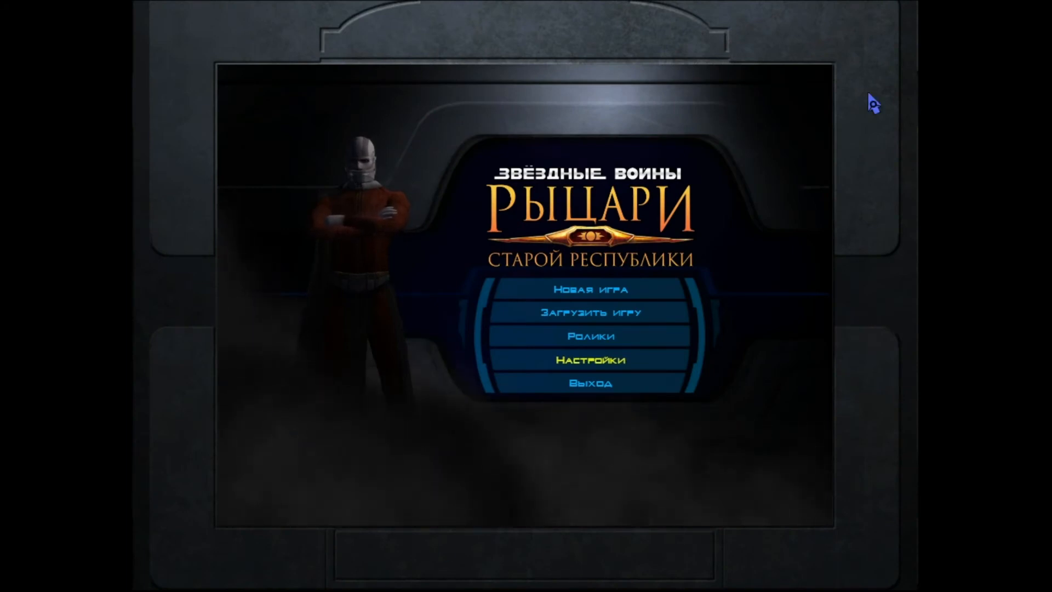
Step: Open Load Game from KotOR's main menu to list the saved games
left_click(589, 311)
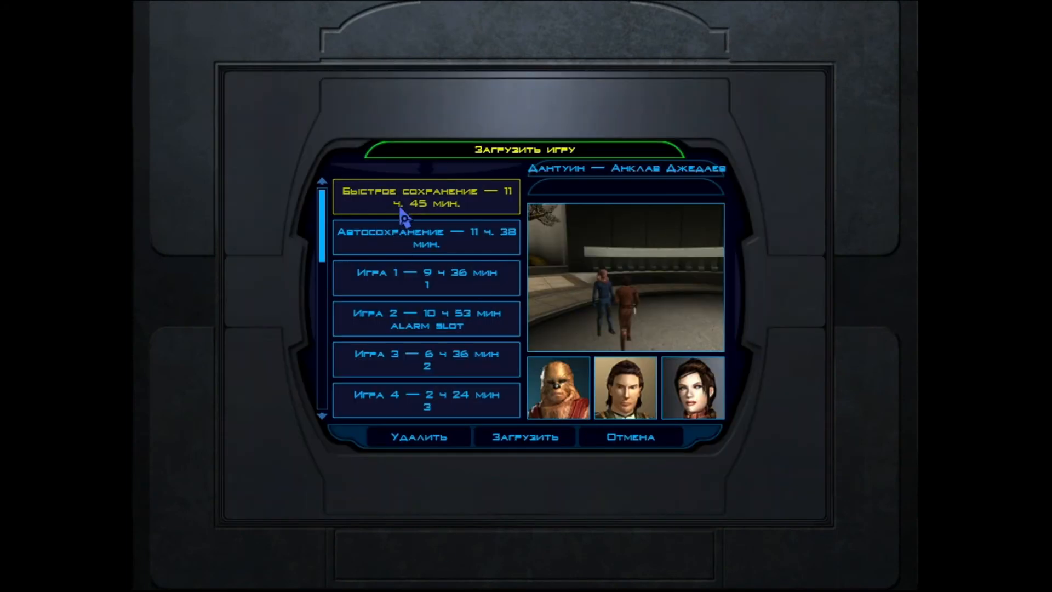
mouse_move(421, 216)
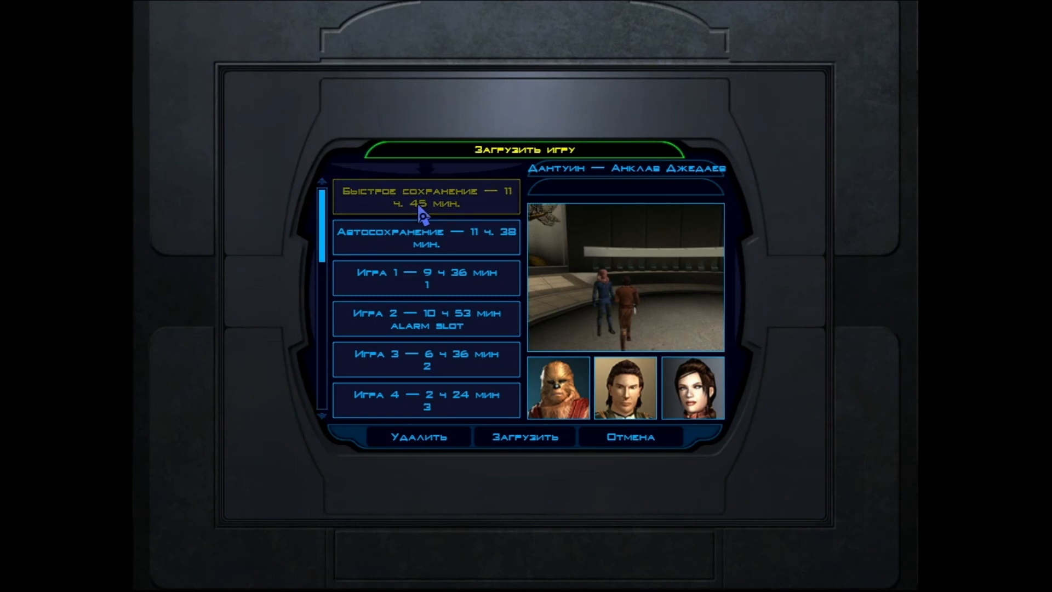